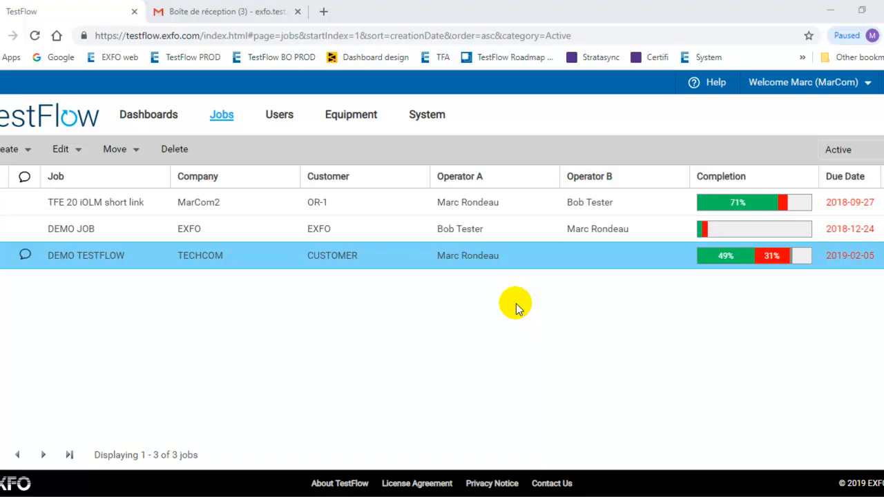
mouse_move(242, 267)
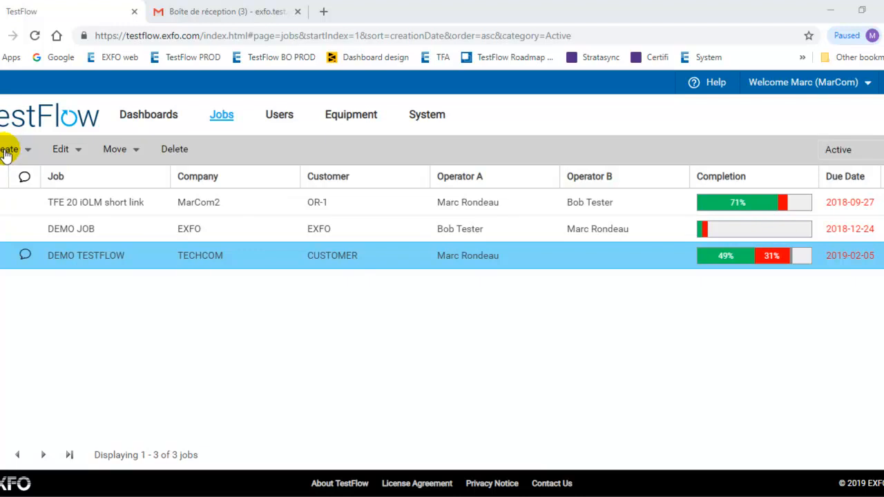
- Show the Create choices (New Job, Duplicate) from the Jobs toolbar
left_click(9, 149)
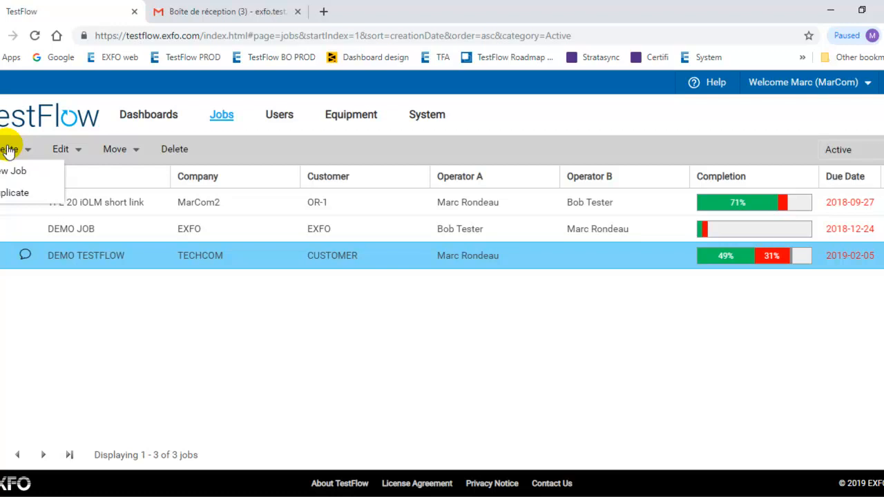
mouse_move(21, 171)
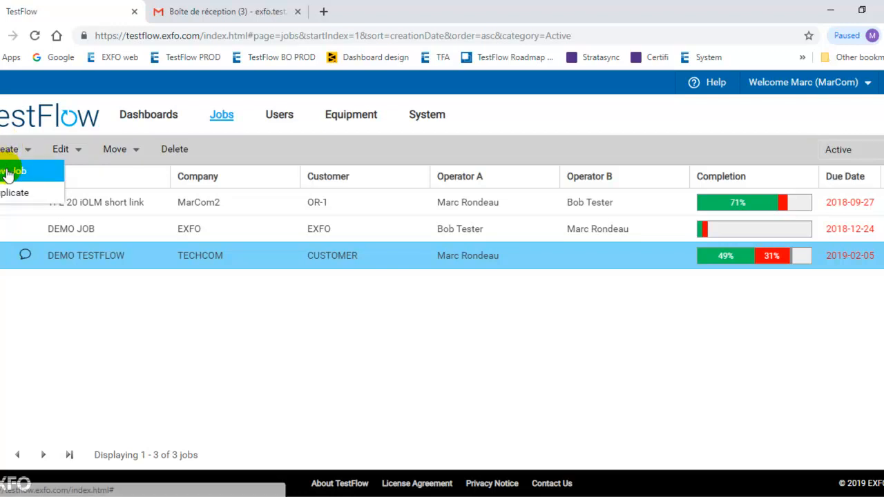
- Start a new job and focus the Job name field on its General details
left_click(21, 171)
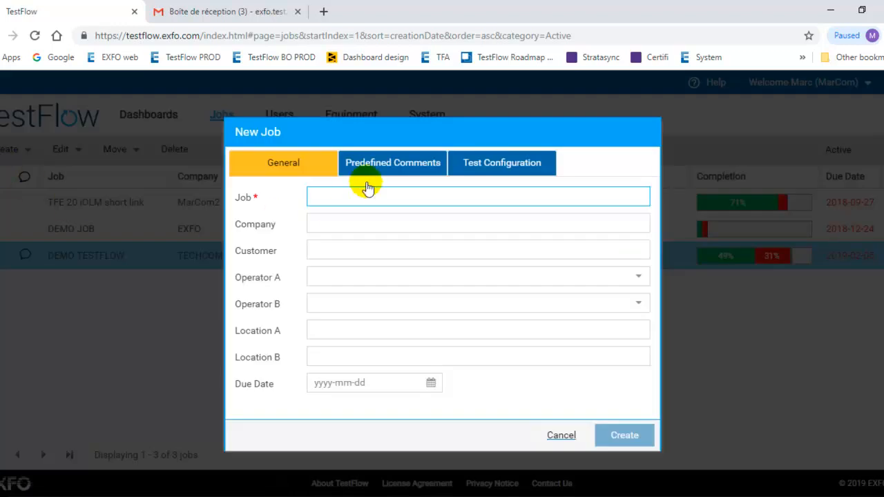
mouse_move(387, 235)
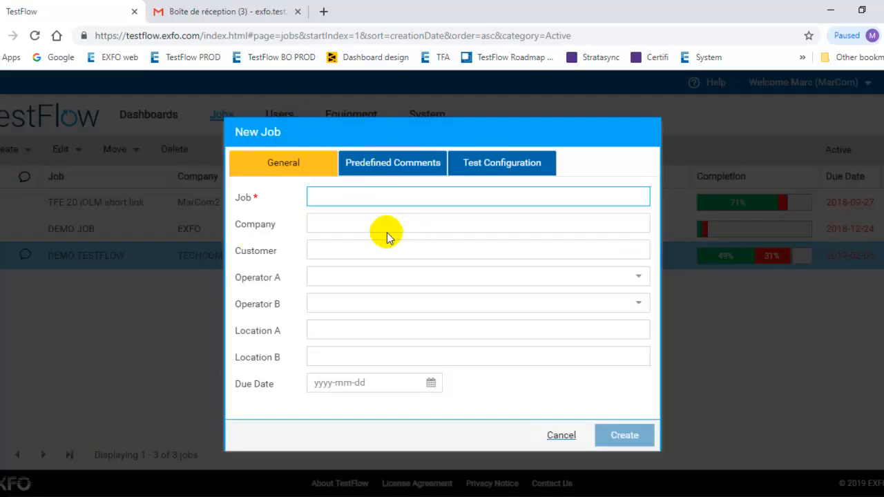
mouse_move(387, 232)
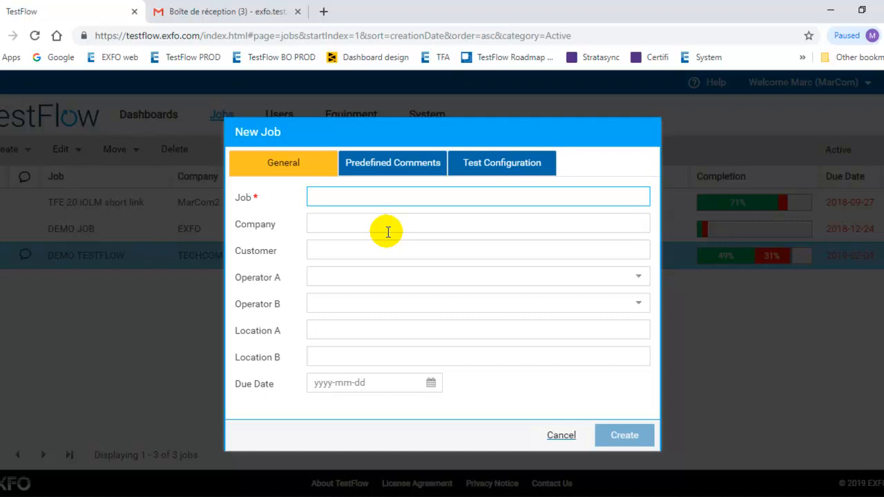
left_click(478, 196)
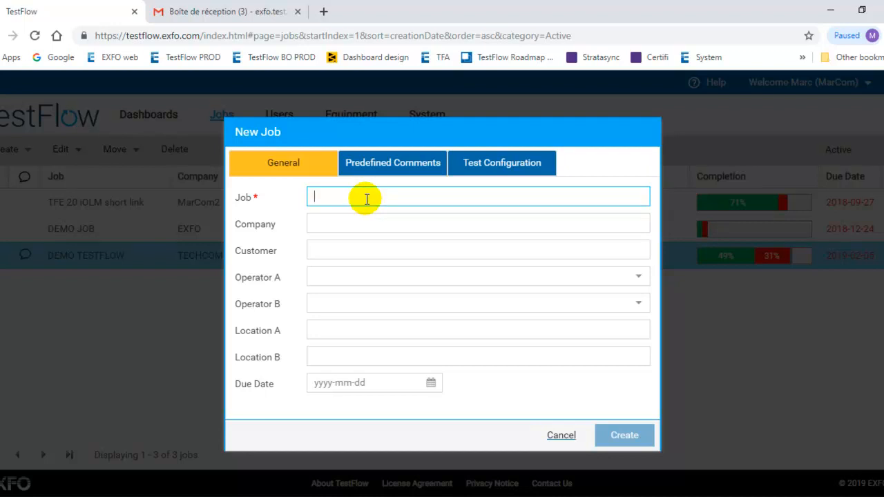
- Name the job Demo TF and enter EXFO as company, then move to the customer field
type("DEmo")
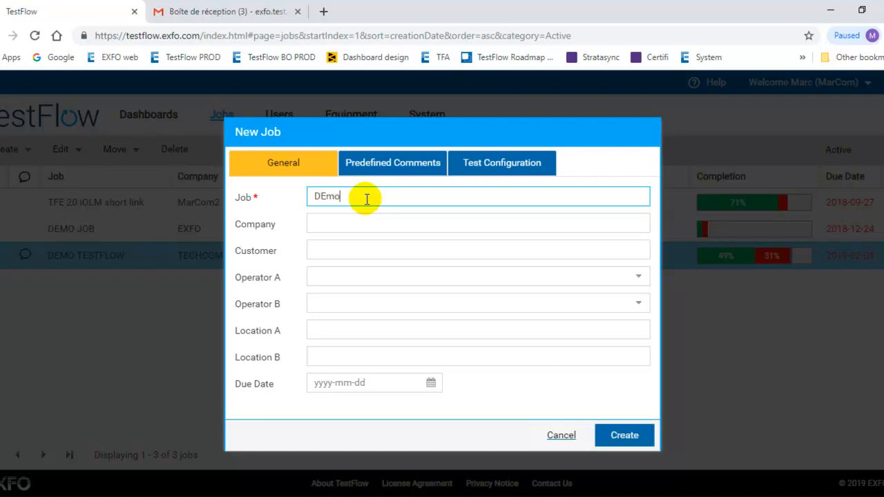
type("Demo T")
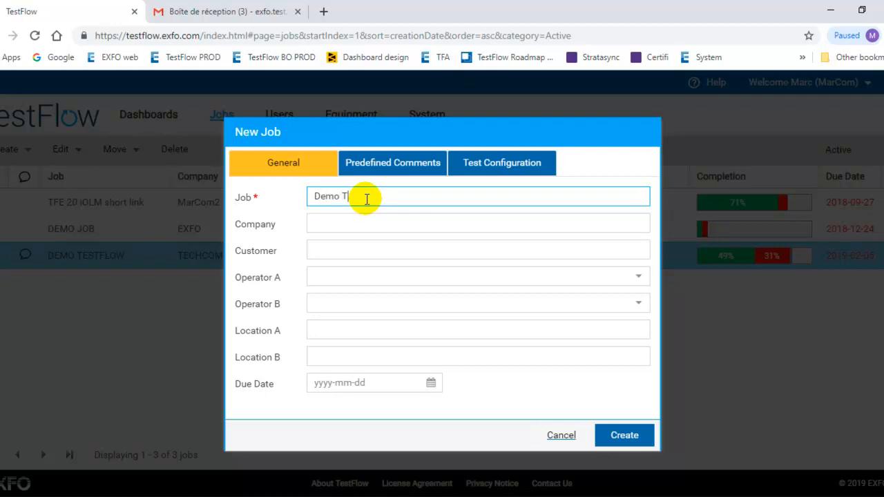
left_click(478, 223)
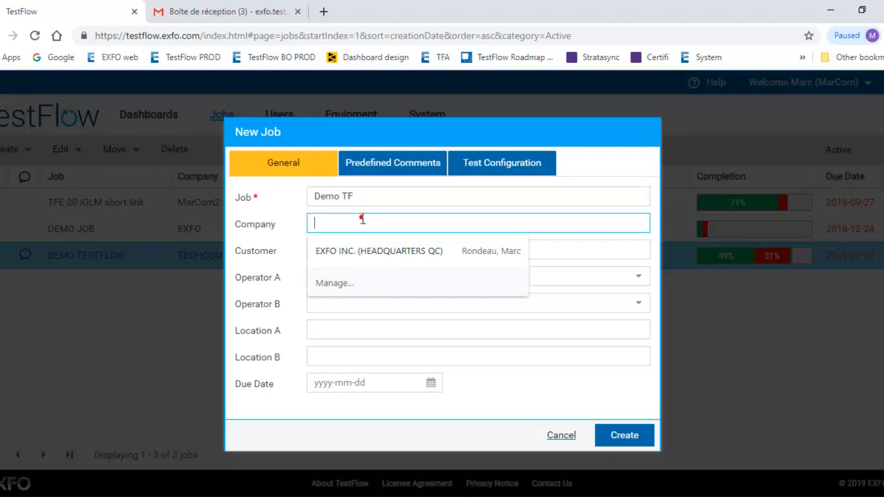
type("EXFO")
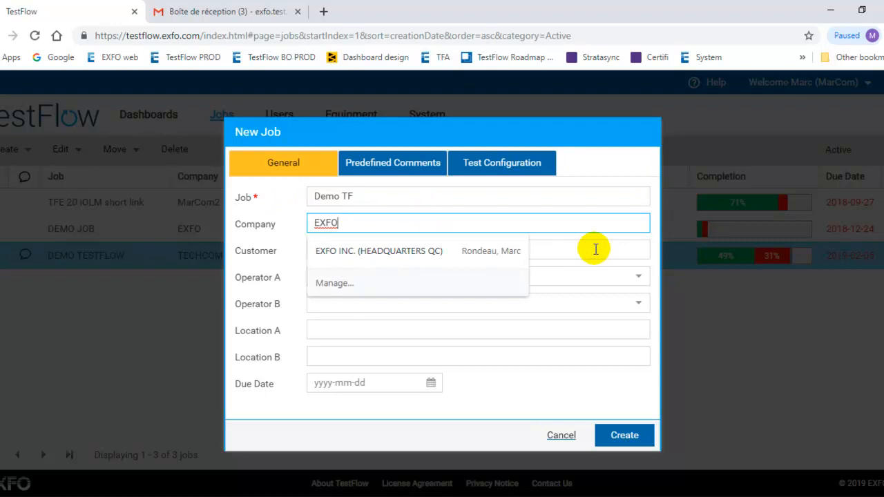
left_click(378, 252)
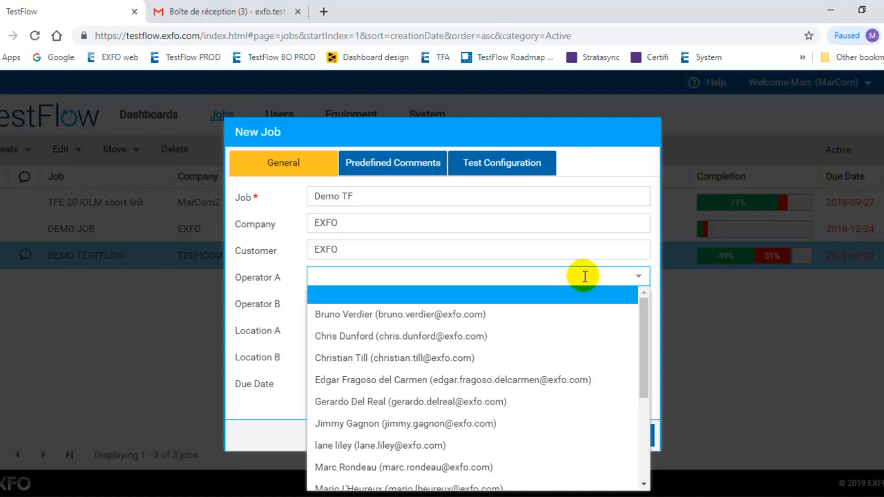
mouse_move(578, 271)
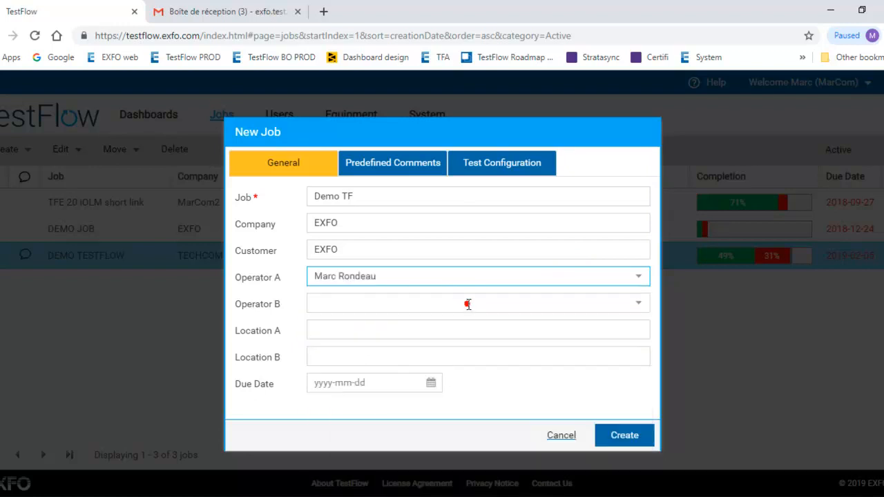
mouse_move(388, 290)
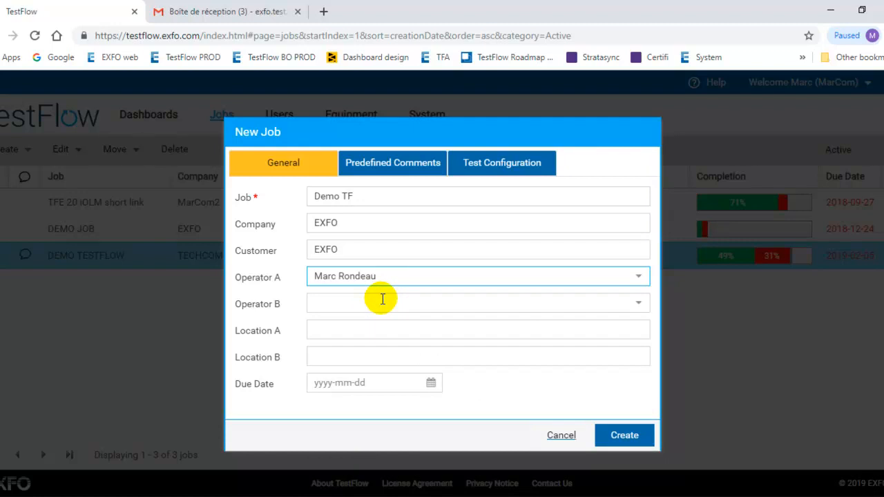
mouse_move(504, 334)
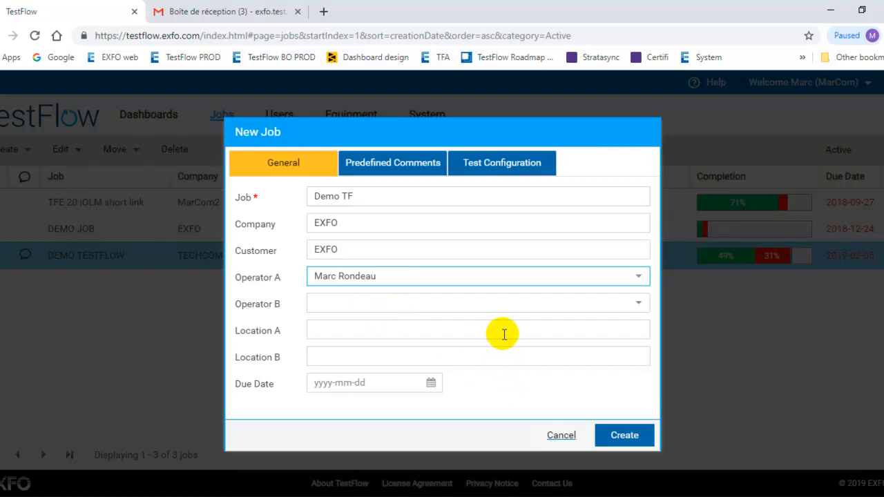
mouse_move(514, 304)
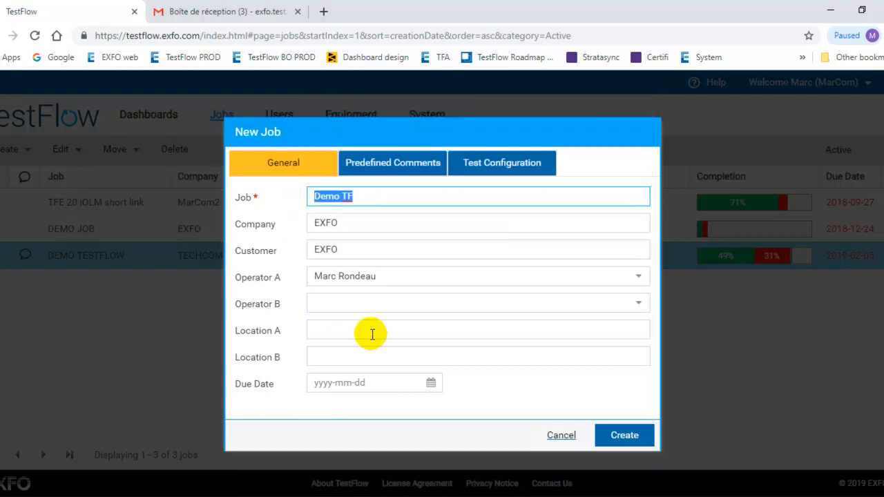
- Set Location A to NY, Location B to NJ and the due date to 2019-04-04
left_click(373, 330)
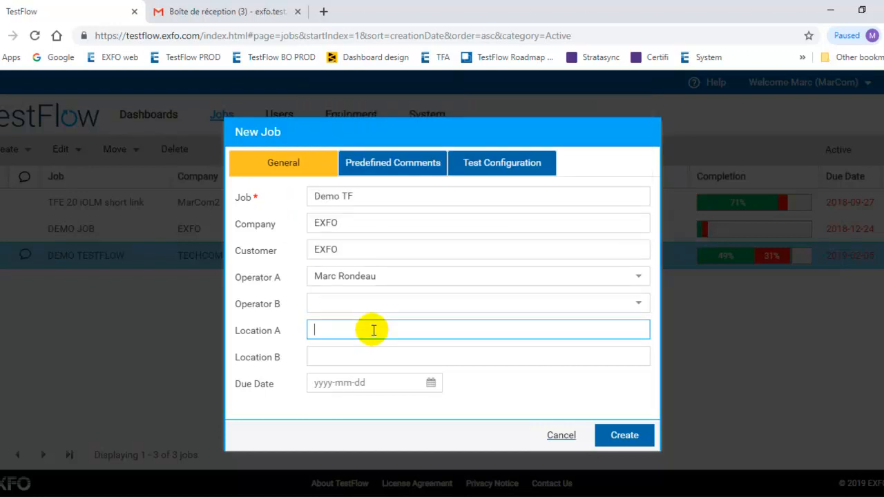
type("que")
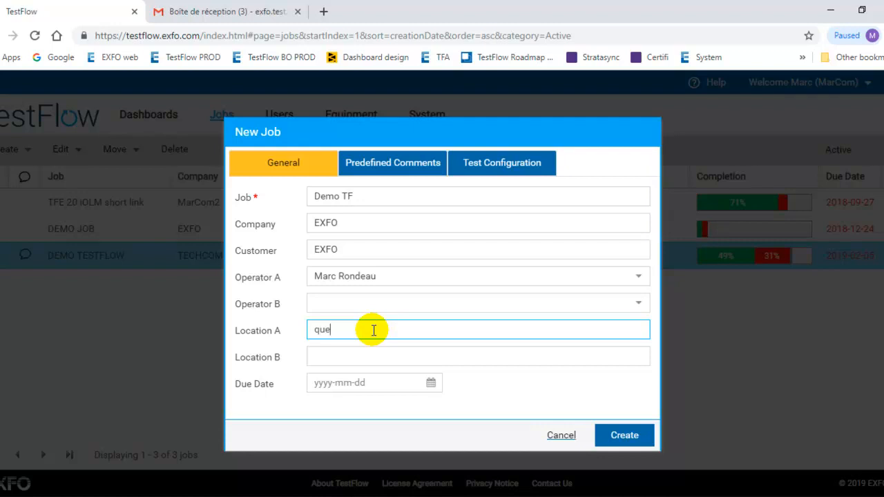
type("NY")
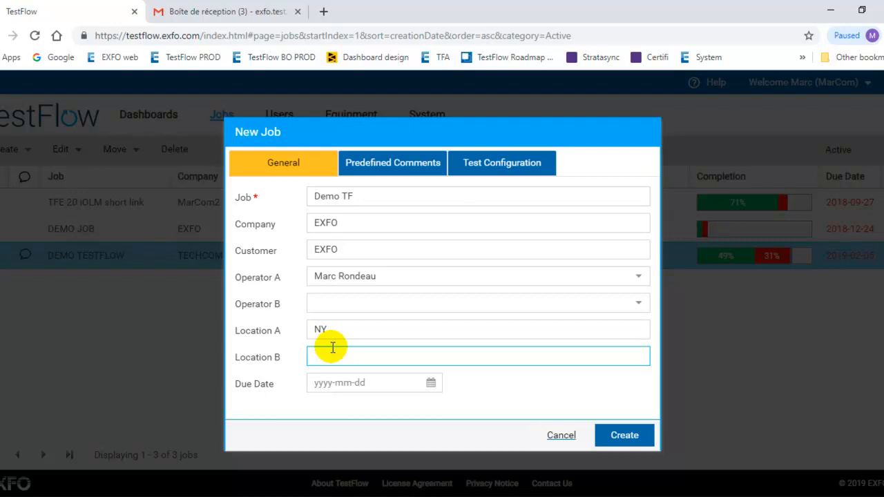
type("NJ")
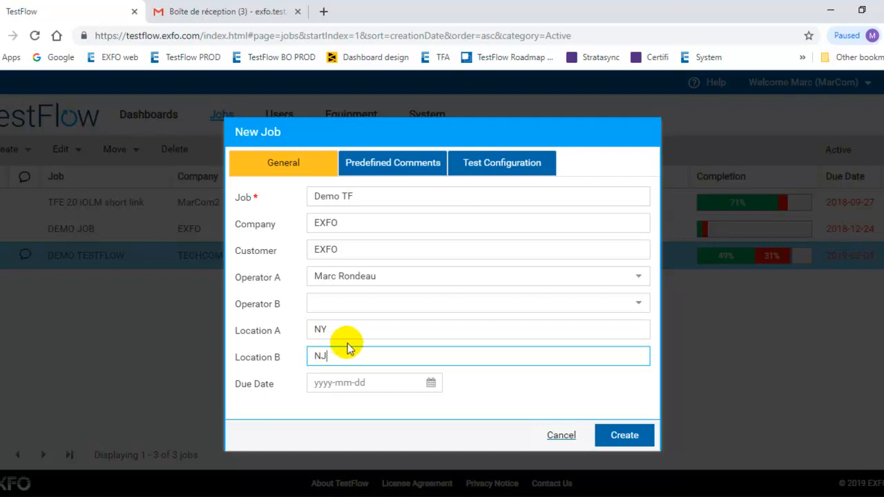
mouse_move(431, 383)
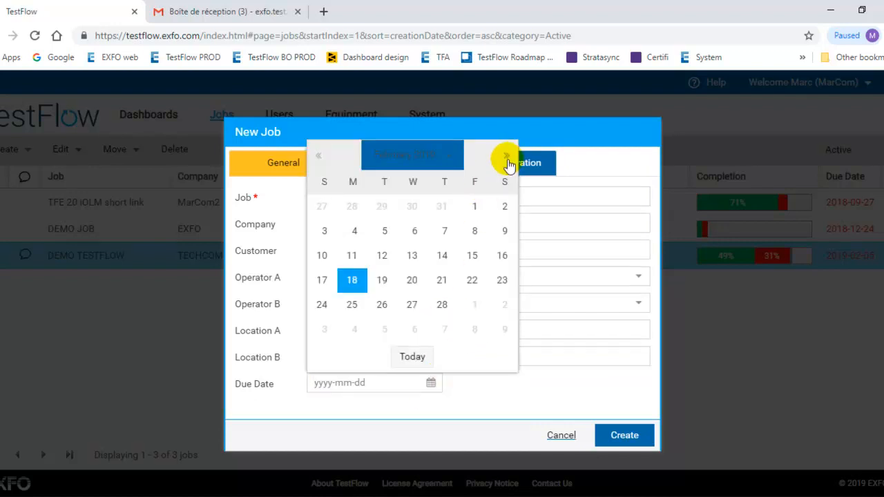
left_click(505, 155)
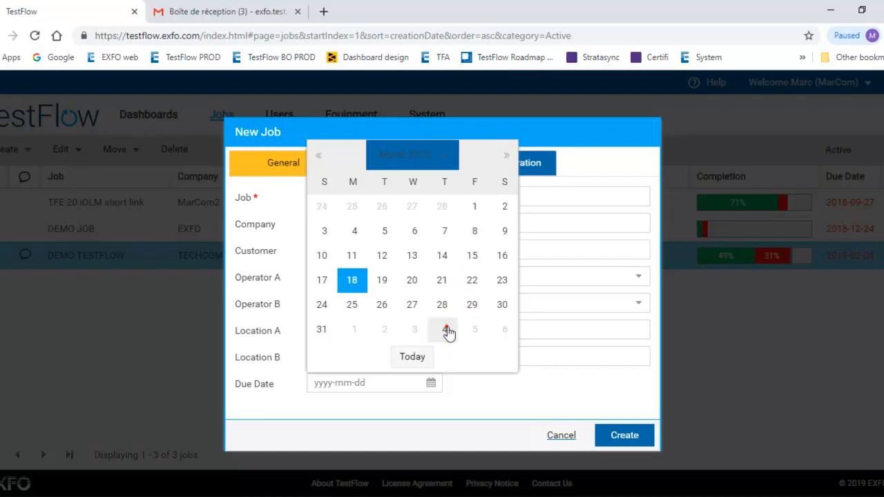
left_click(445, 328)
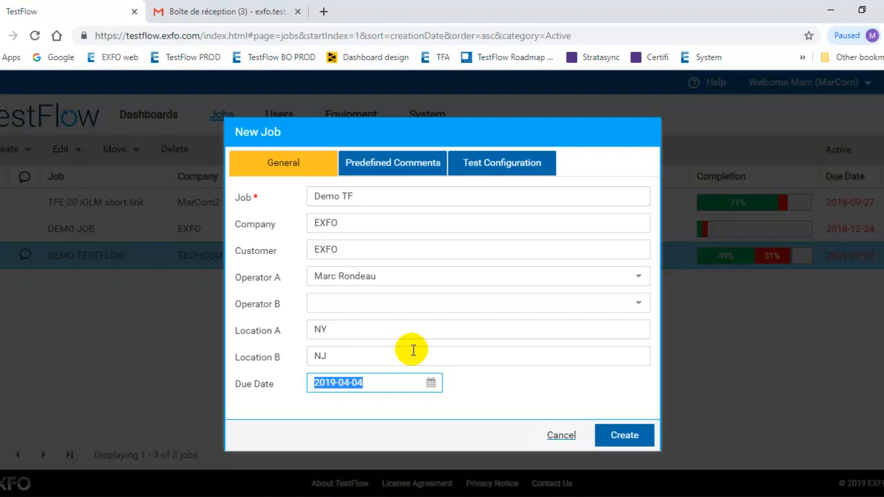
- Enter job comments PREDEFINED COMMENT-1, -2 and -3 under Predefined Comments
left_click(392, 163)
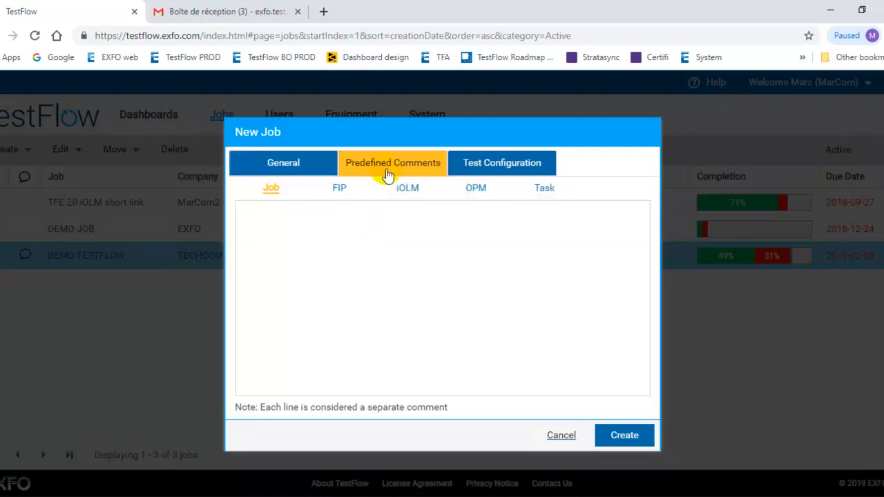
mouse_move(310, 195)
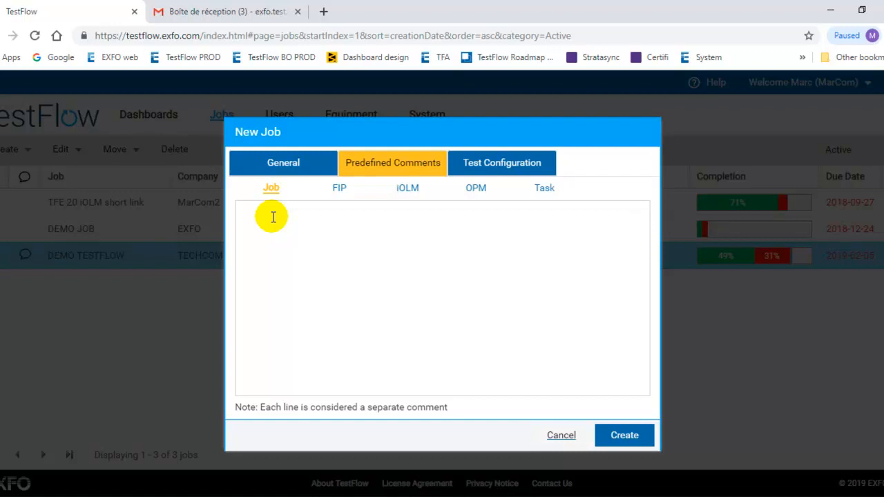
type("pre")
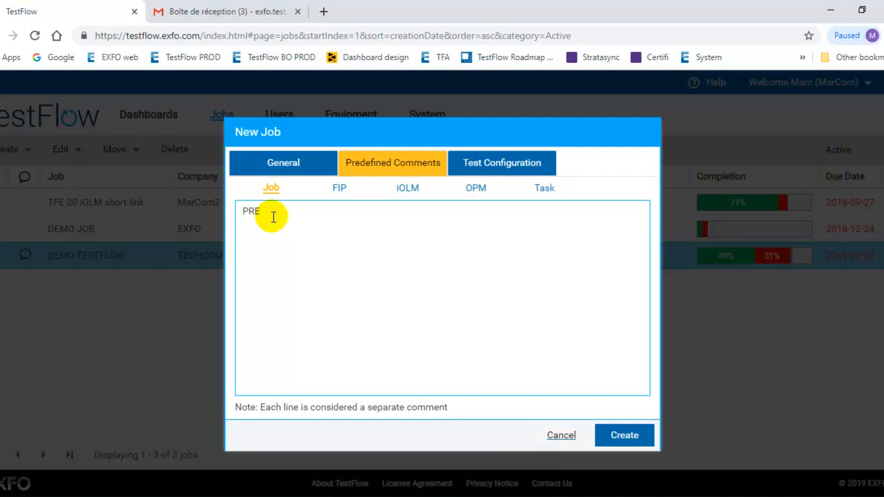
type("DEFIN")
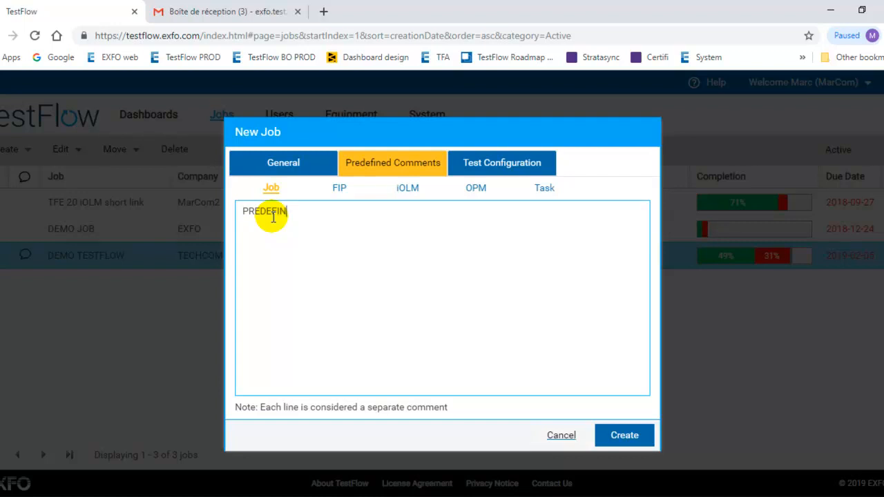
type("ED COMMENT-1")
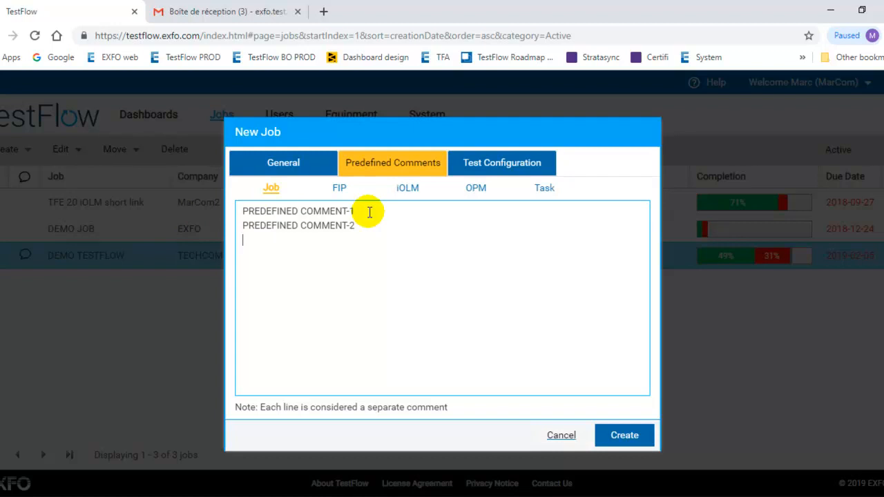
type("PREDEFINED COMMENT-")
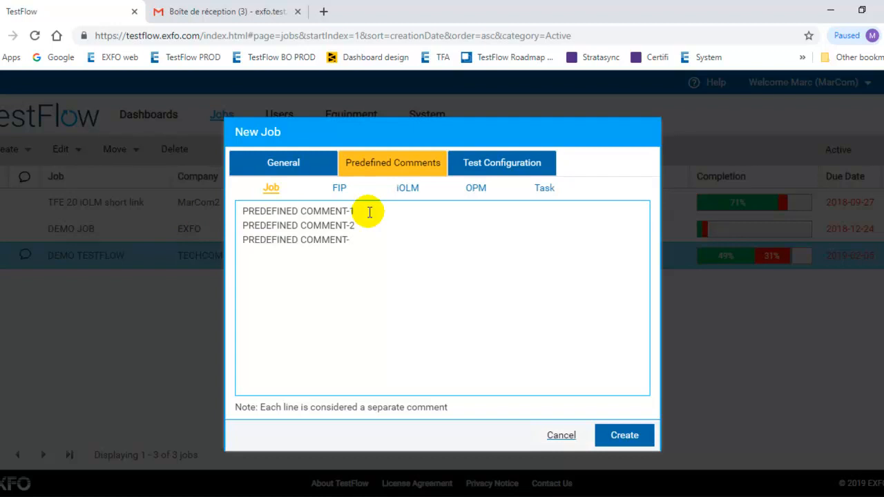
type("3")
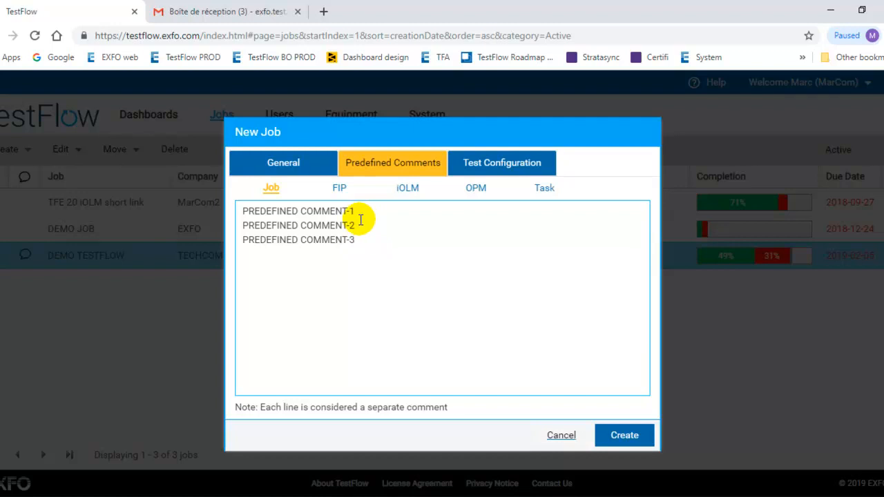
left_click(339, 188)
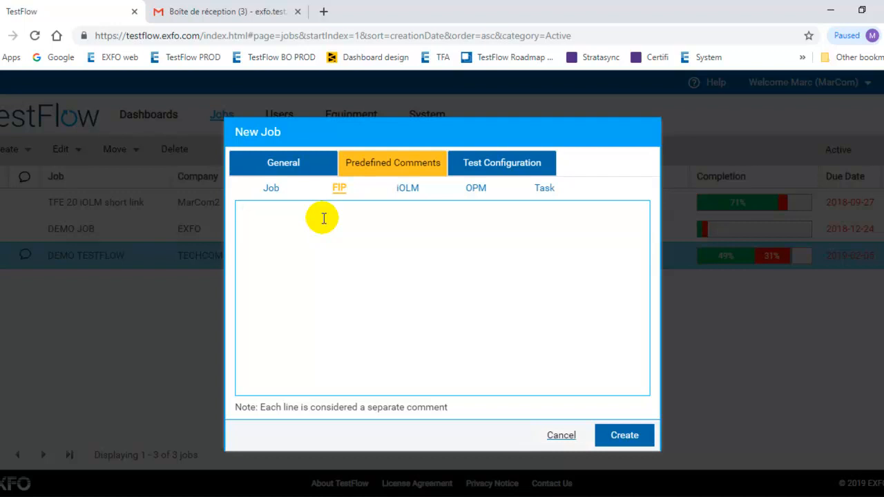
- Add 'Bad connector' as an FIP predefined comment, then move to iOLM comments
type("Bad connector")
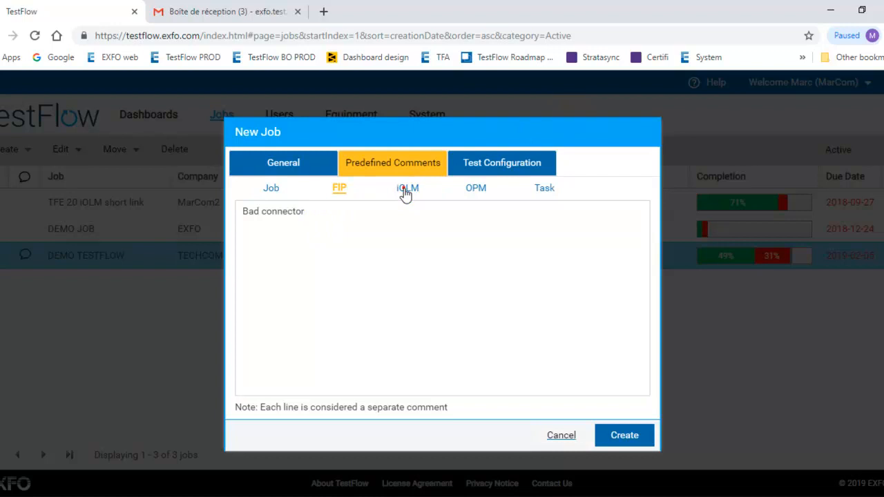
left_click(407, 188)
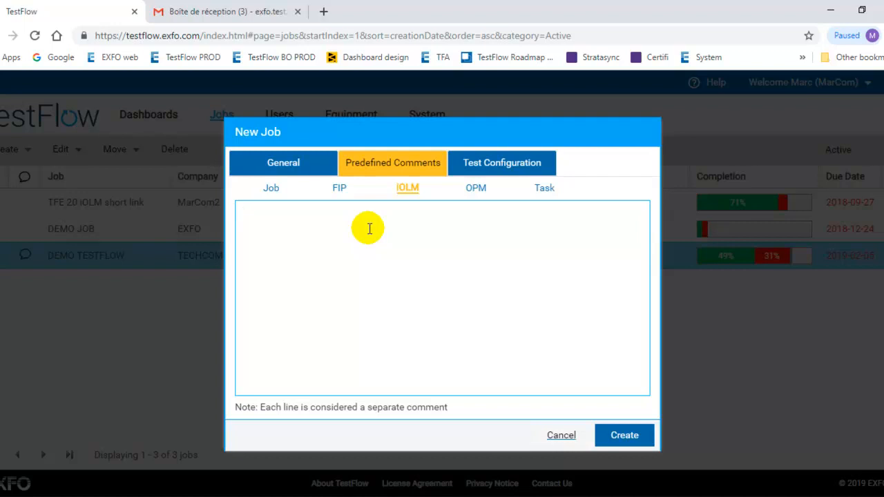
mouse_move(281, 203)
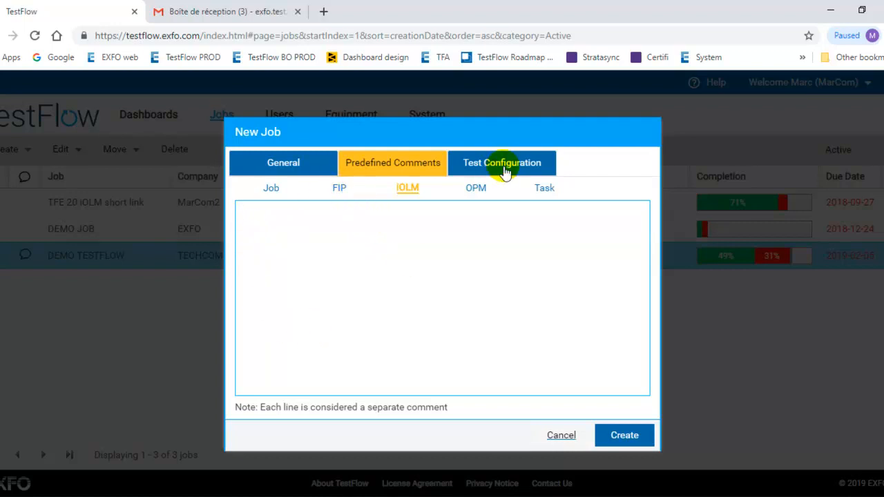
- Enable the iOLM demo config and IEC SM SF APC test configurations
left_click(503, 163)
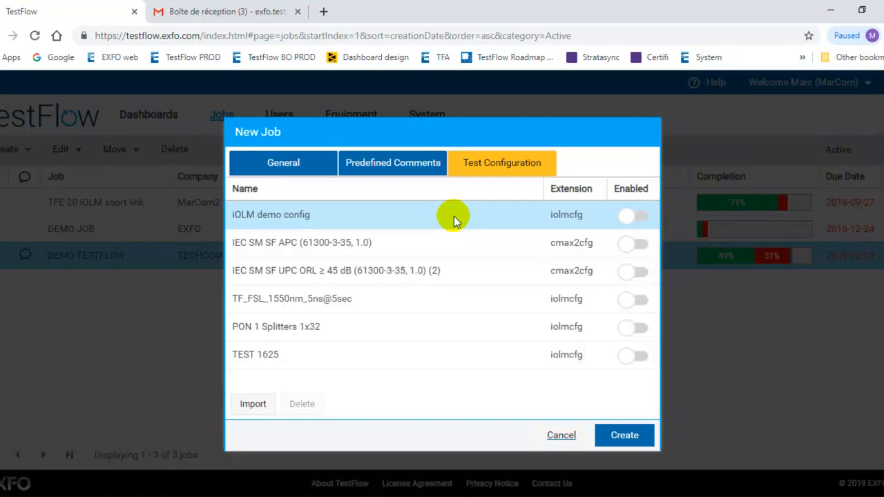
mouse_move(459, 212)
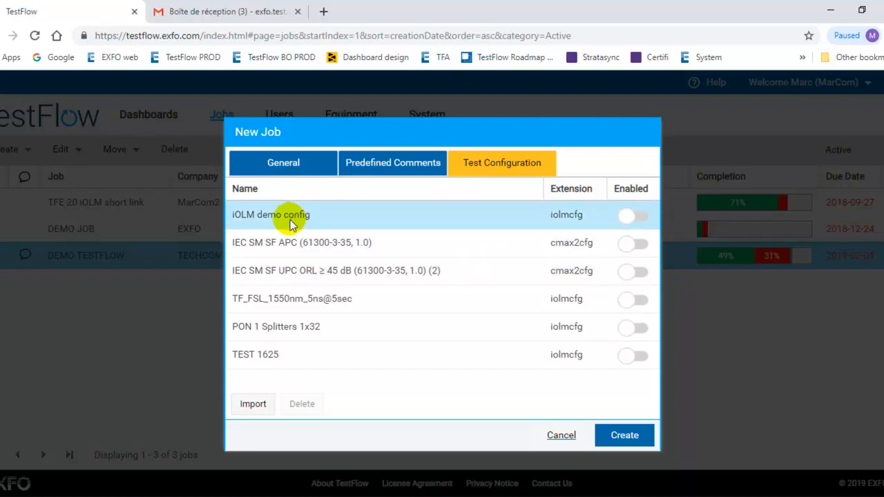
left_click(633, 215)
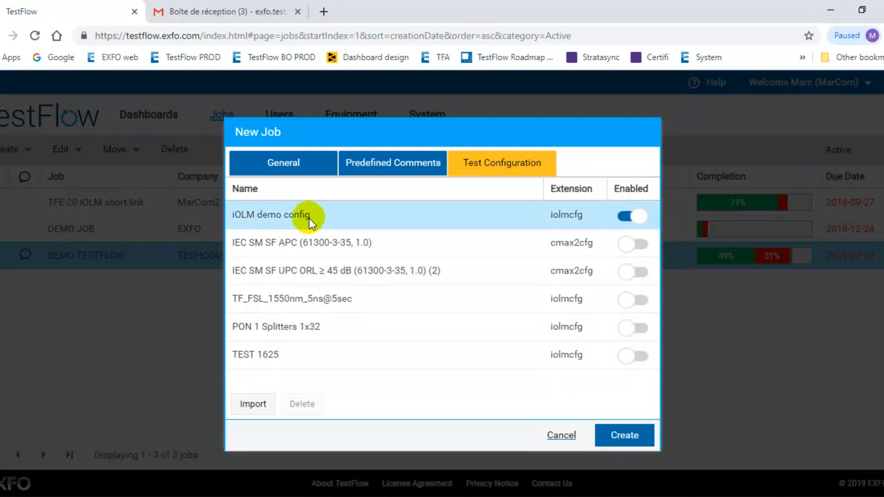
mouse_move(356, 224)
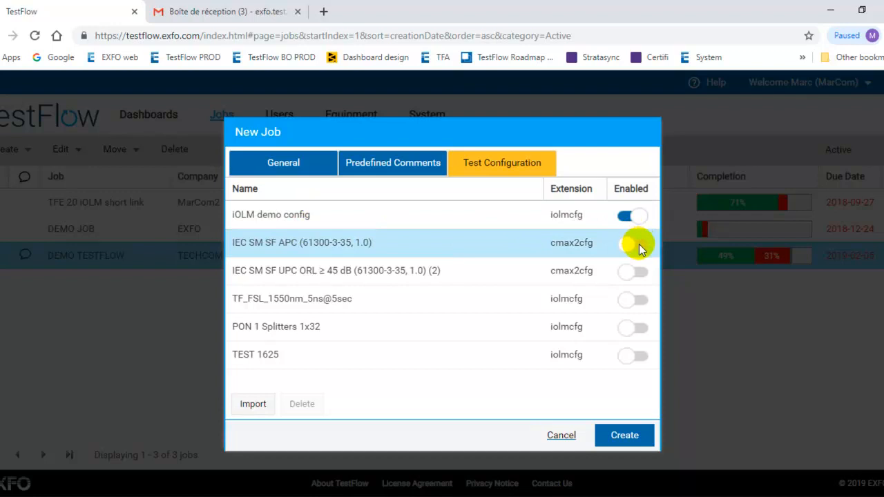
left_click(633, 244)
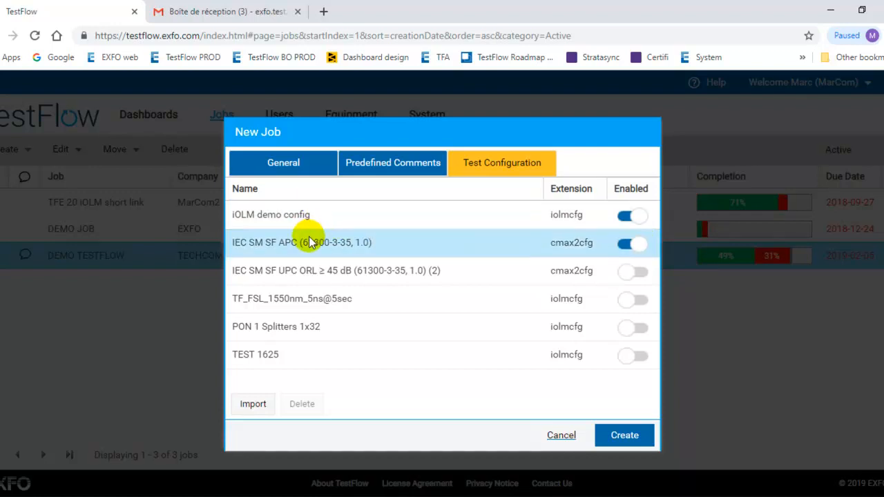
mouse_move(274, 246)
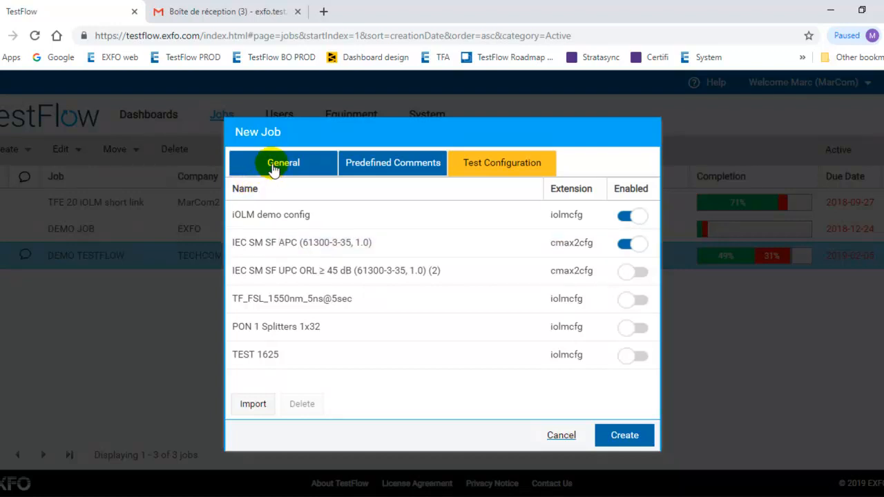
mouse_move(428, 164)
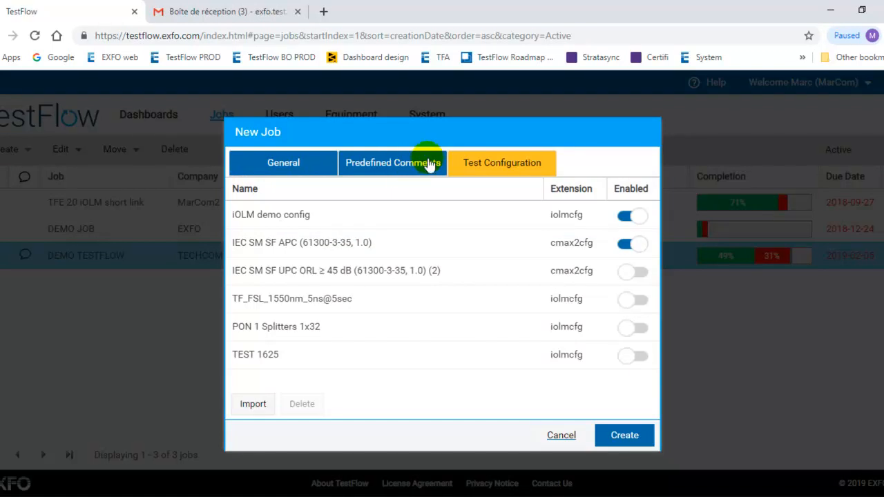
mouse_move(624, 436)
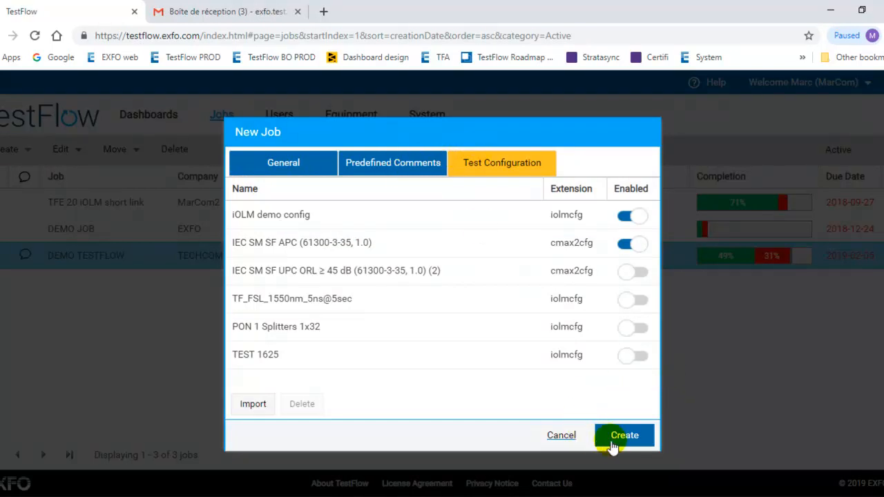
mouse_move(425, 386)
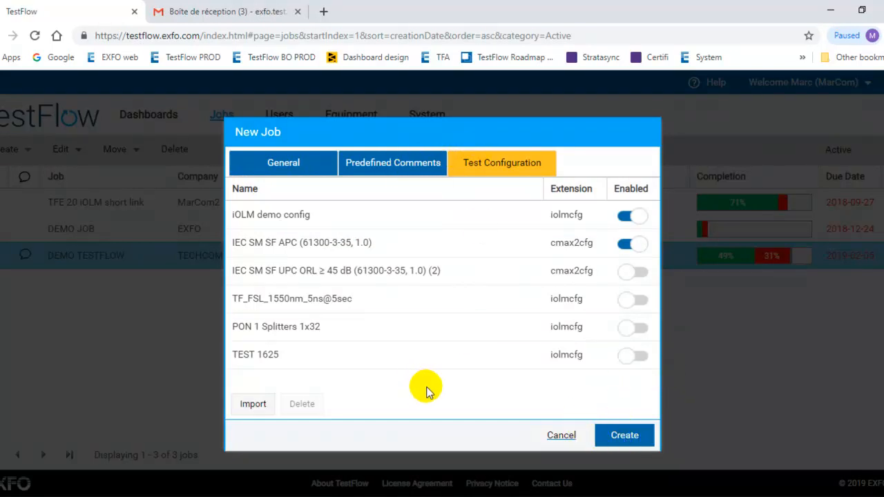
mouse_move(445, 373)
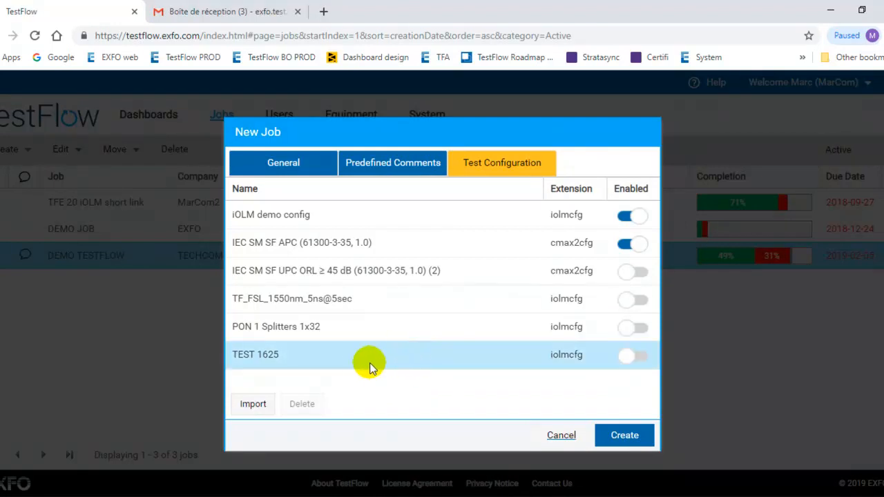
mouse_move(252, 403)
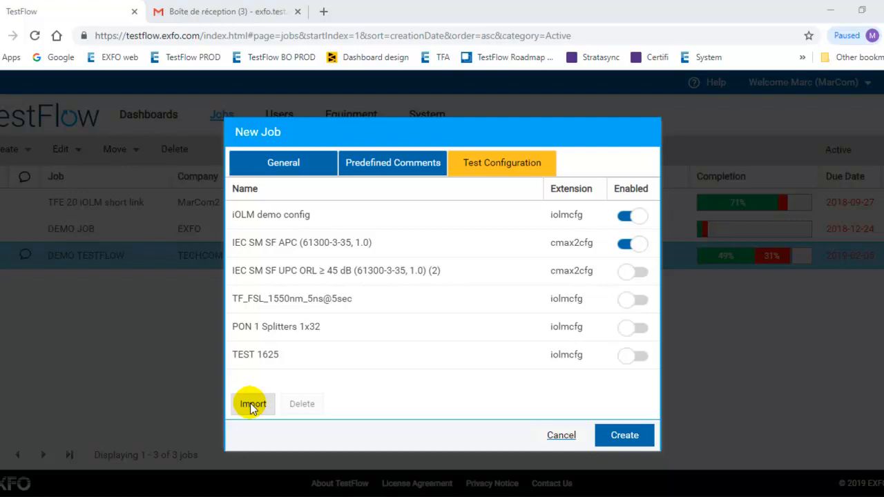
- Submit the New Job form with Create after reviewing its settings
left_click(252, 404)
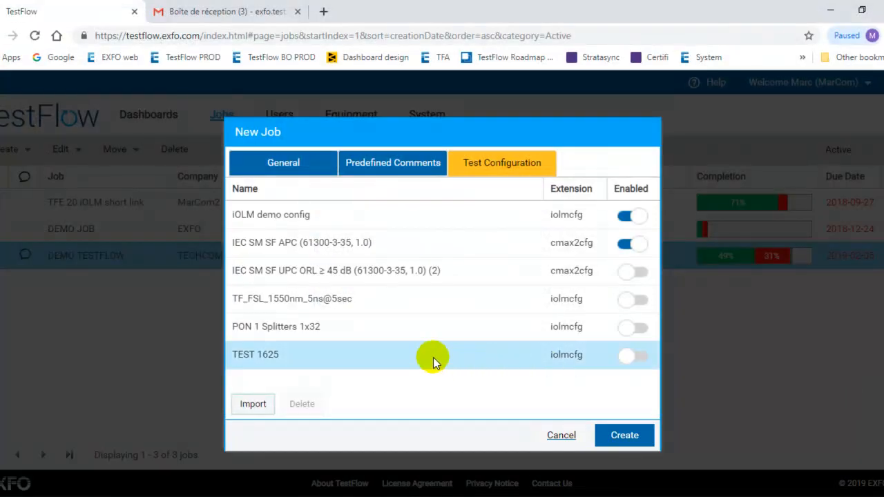
mouse_move(408, 352)
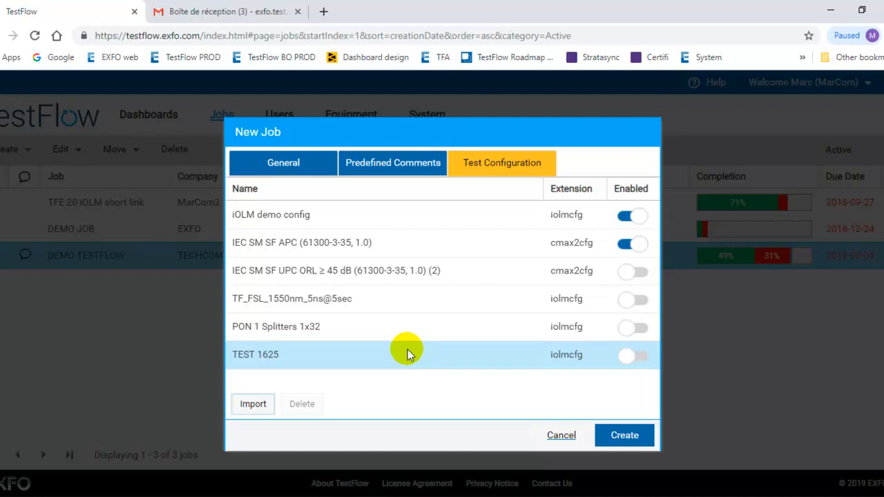
mouse_move(403, 342)
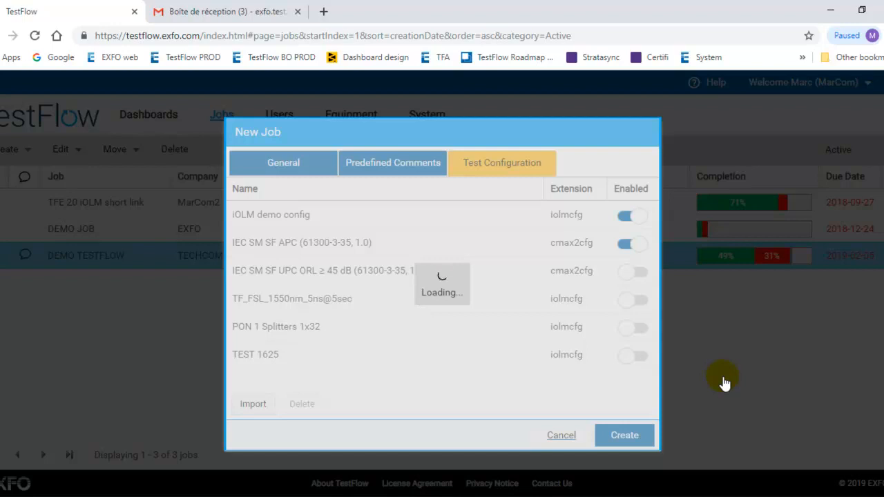
- Confirm the Demo TF job now appears in the Jobs list
left_click(561, 435)
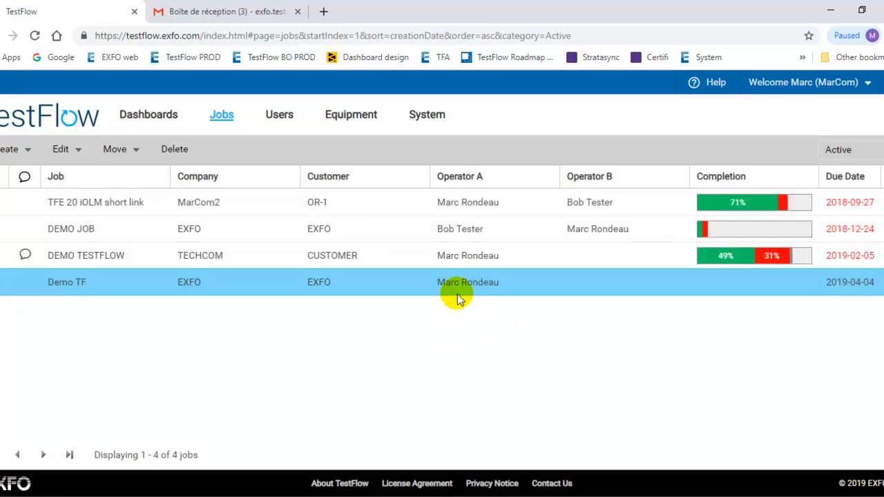
mouse_move(455, 290)
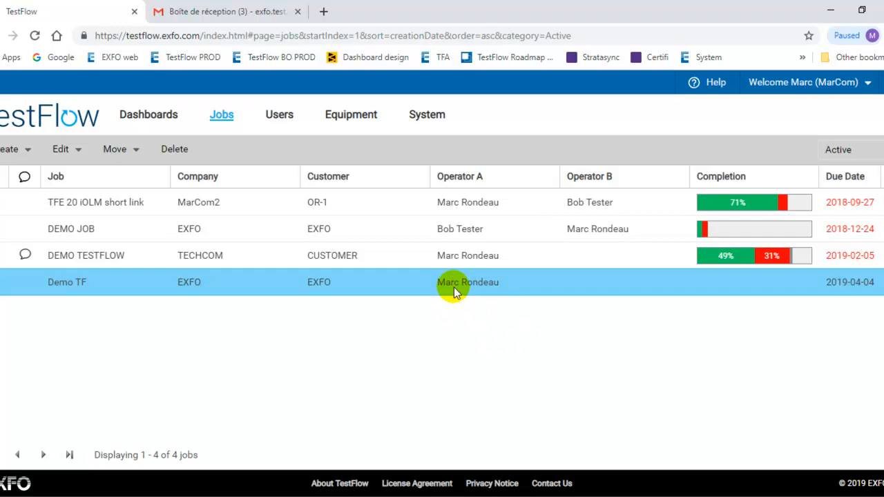